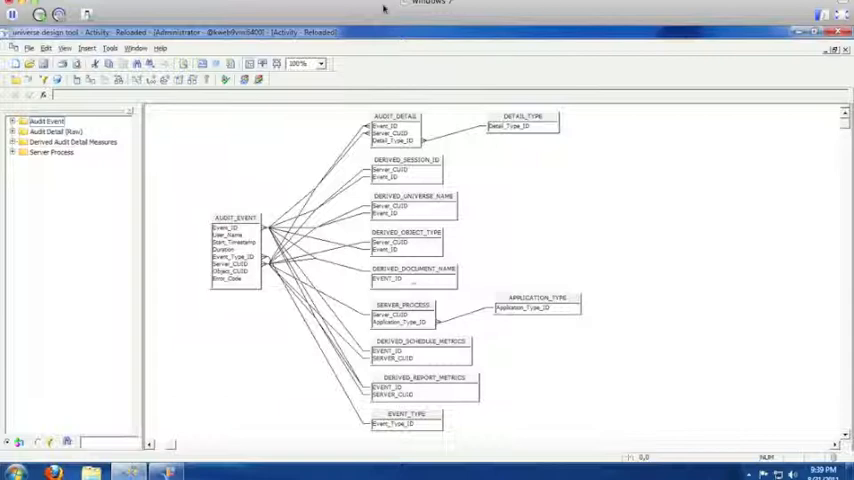
mouse_move(285, 215)
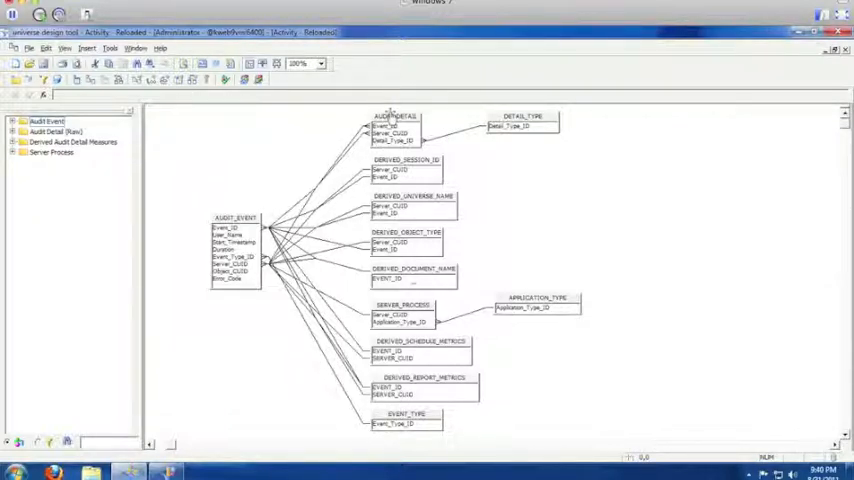
Step: View the stored values of an AUDIT_DETAIL table column
click(394, 118)
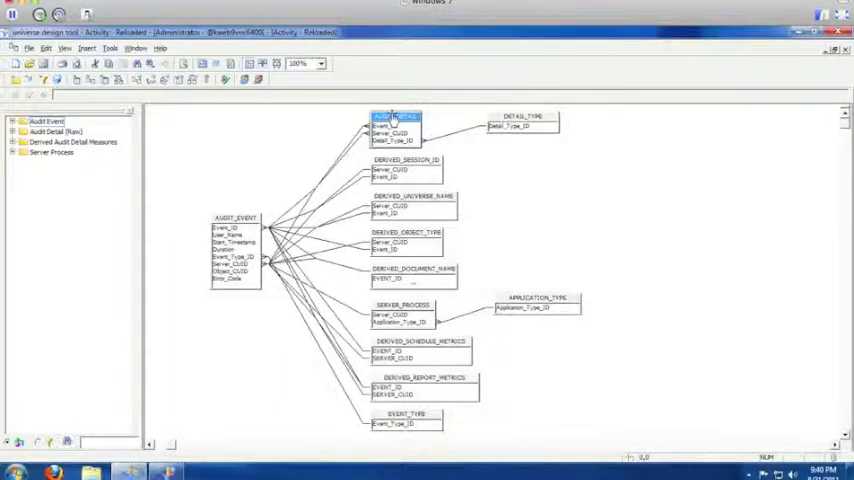
right_click(395, 120)
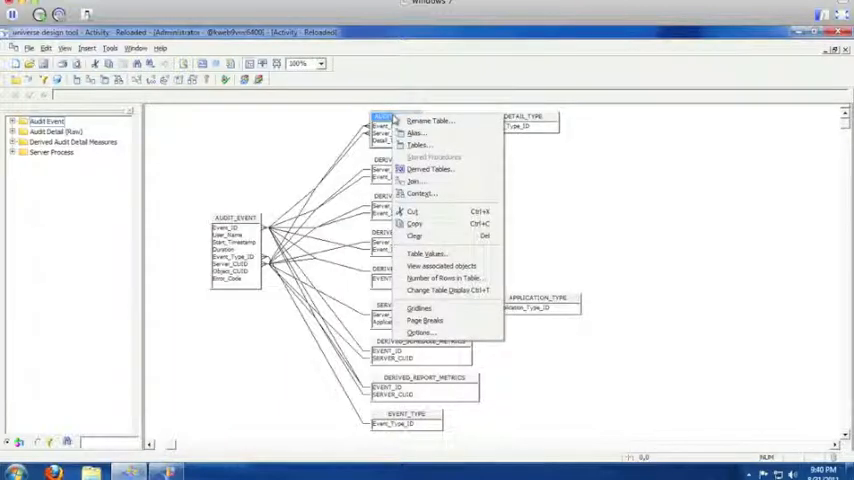
mouse_move(430, 253)
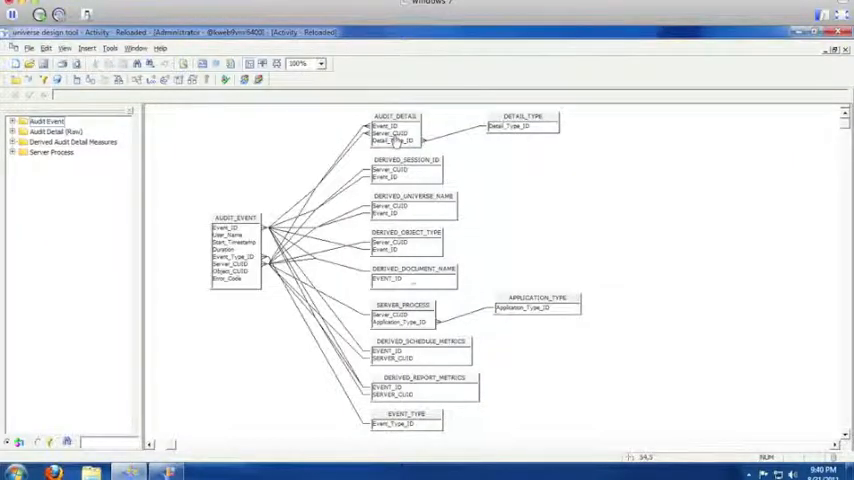
right_click(395, 130)
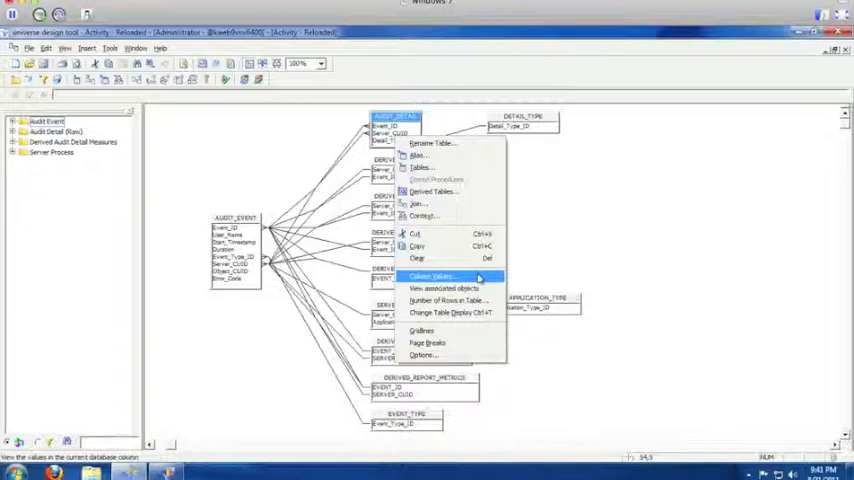
click(109, 48)
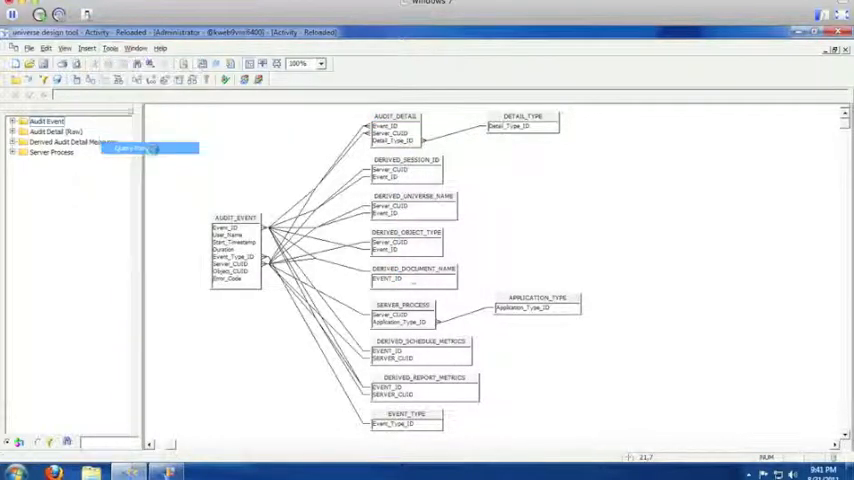
Step: Expand the Auditor BI4 project and open the Auditor BI4.cns connection
click(130, 148)
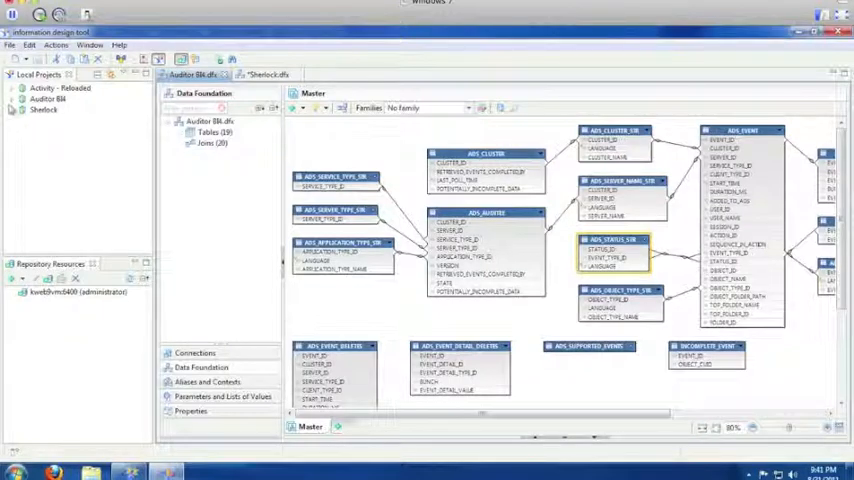
click(18, 98)
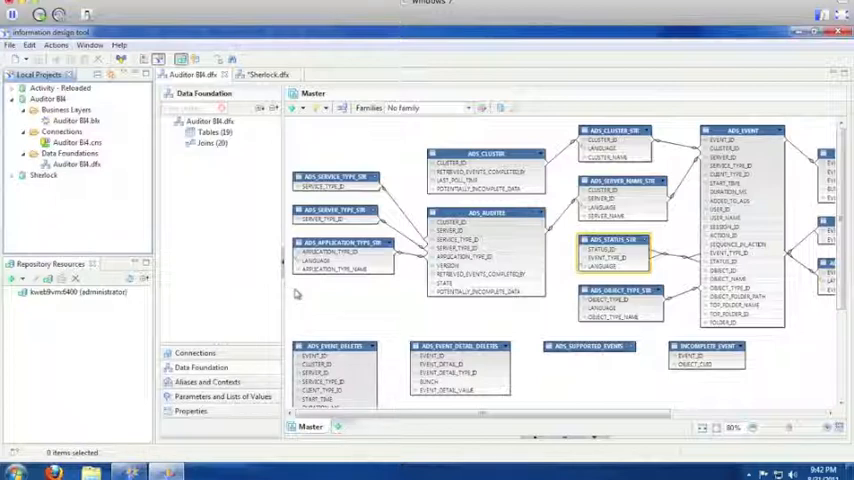
mouse_move(331, 291)
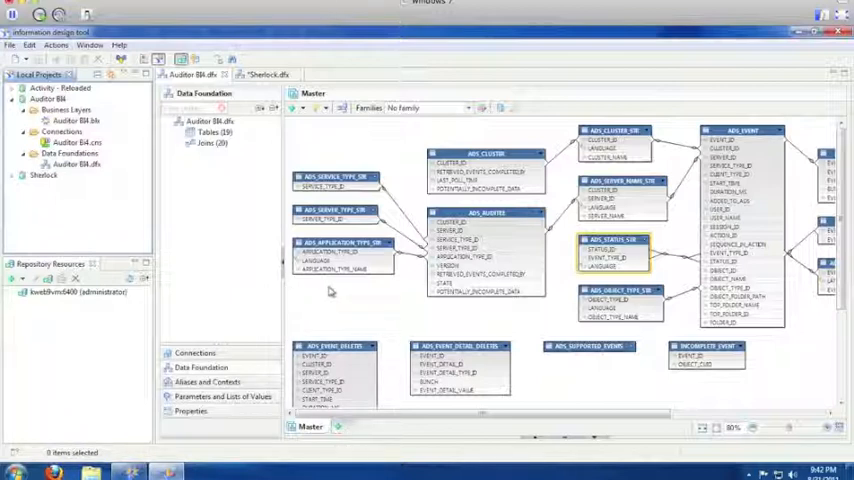
mouse_move(103, 157)
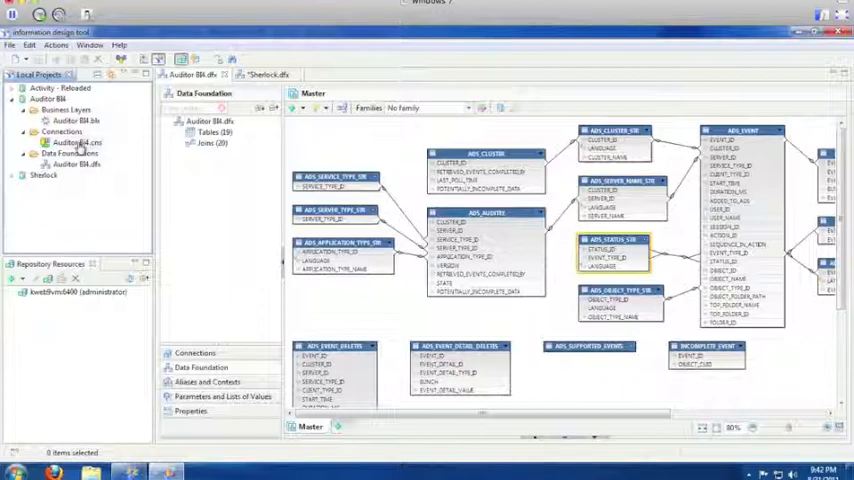
double_click(74, 142)
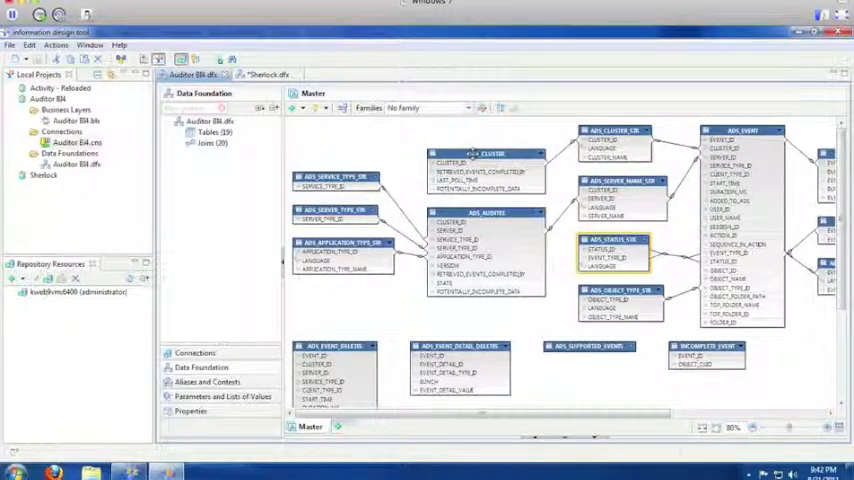
Step: Show the ADS_SERVER_TYPE_STR table's values from the data foundation
right_click(490, 155)
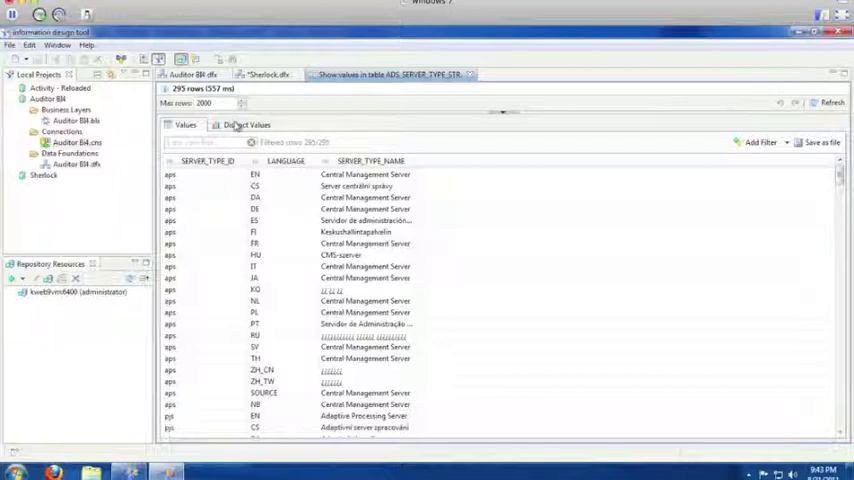
Step: Profile distinct values of the LANGUAGE column, showing 21 values and a bar chart
click(247, 124)
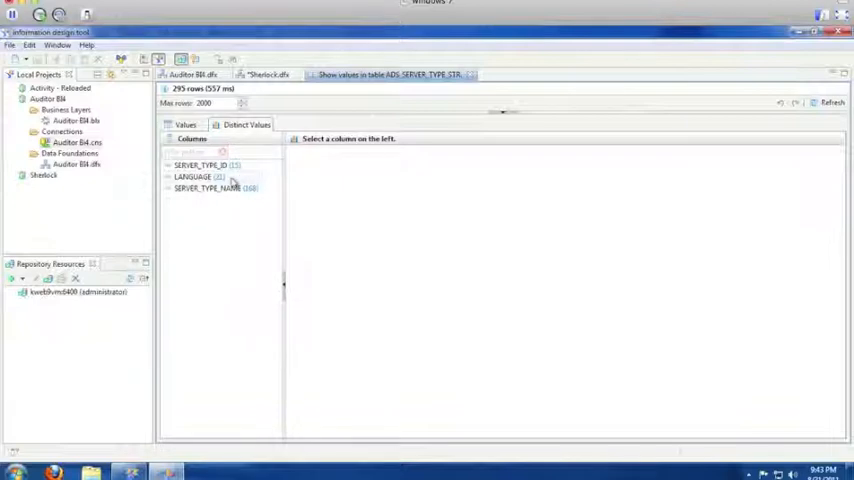
click(193, 177)
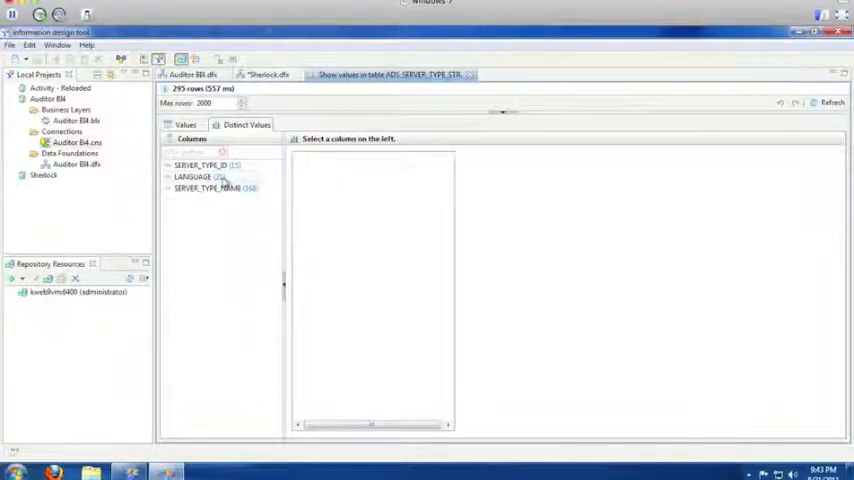
click(192, 177)
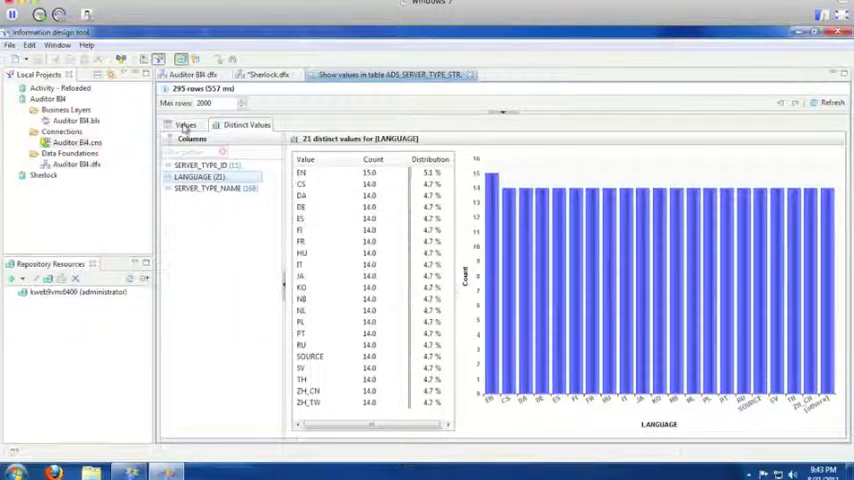
Step: Filter ADS_SERVER_TYPE_STR rows to LANGUAGE equal EN, leaving 15 rows
click(185, 124)
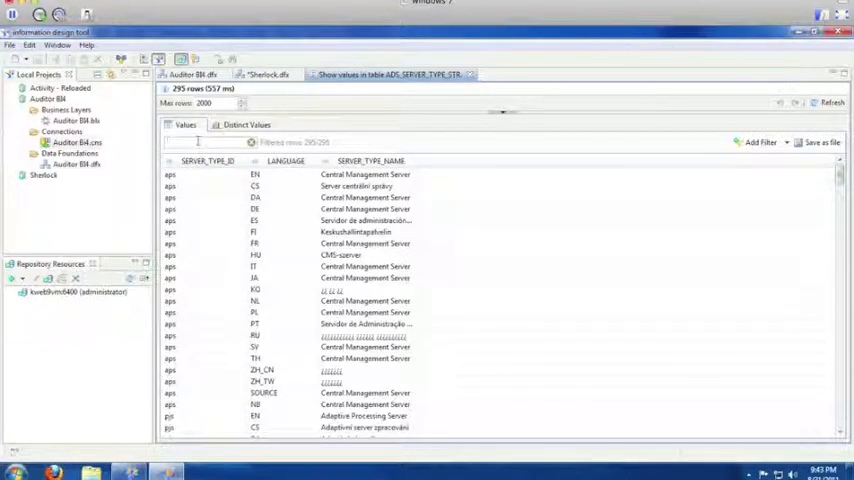
text(EN)
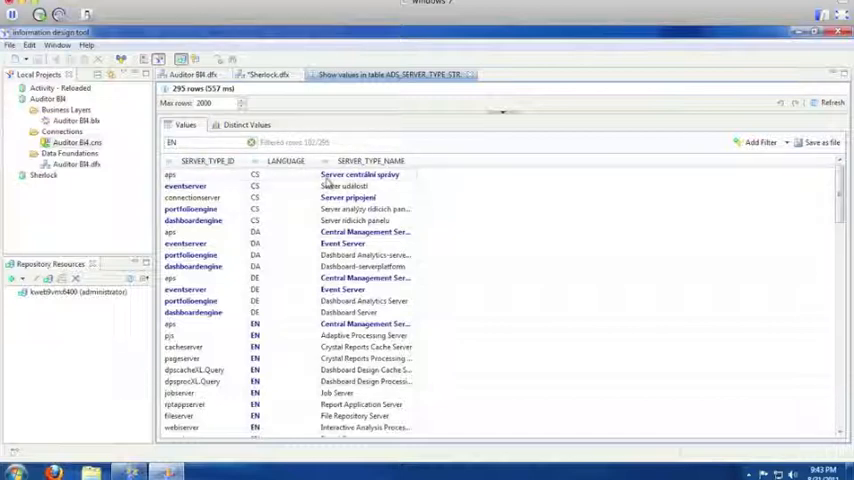
mouse_move(200, 177)
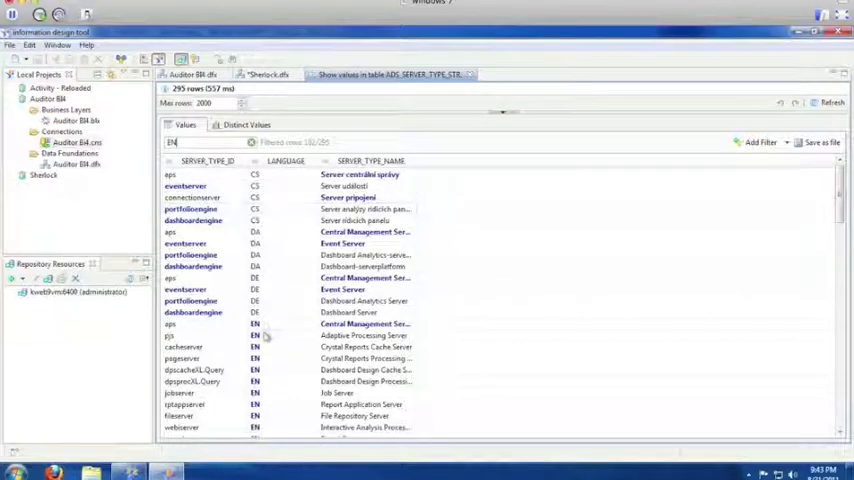
click(762, 142)
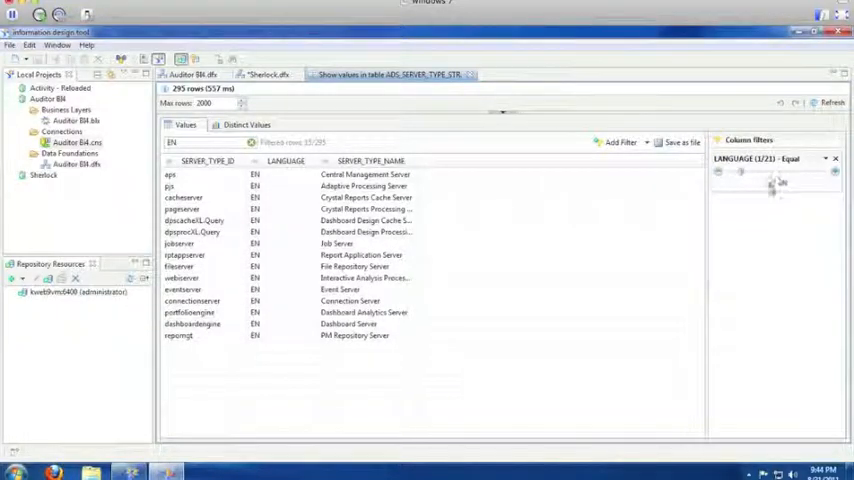
Step: Switch the LANGUAGE filter to RU, listing three rows, then close the values view
click(784, 183)
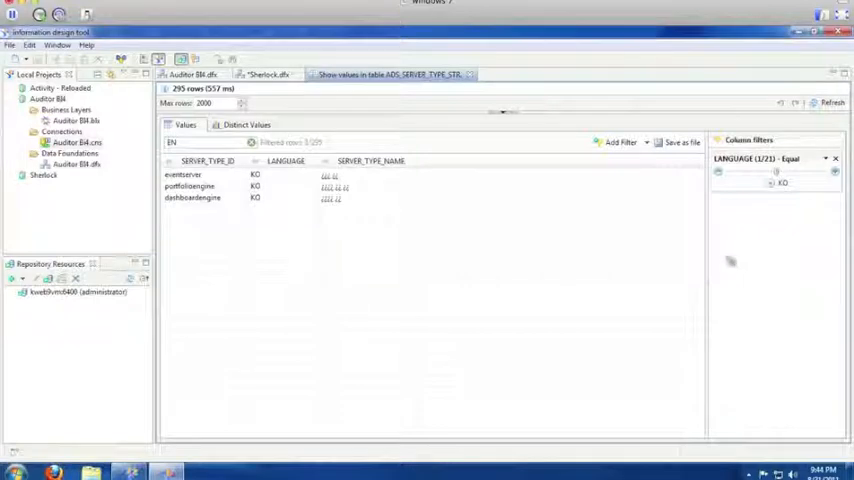
click(775, 183)
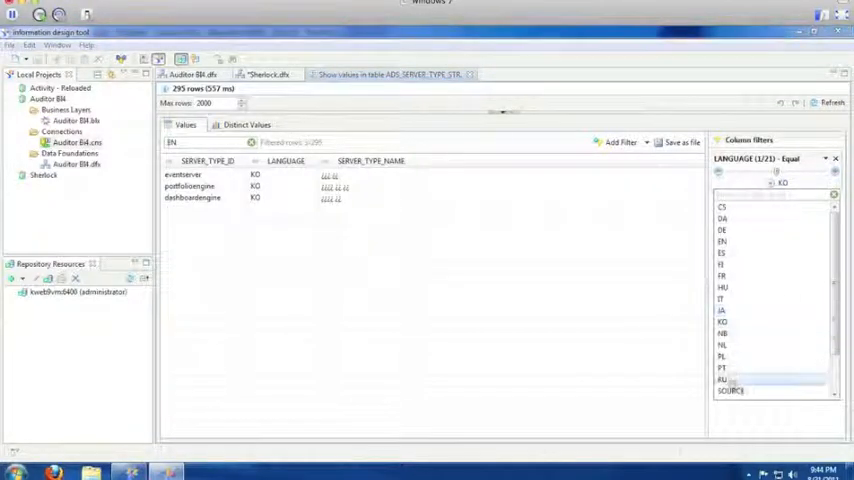
click(722, 379)
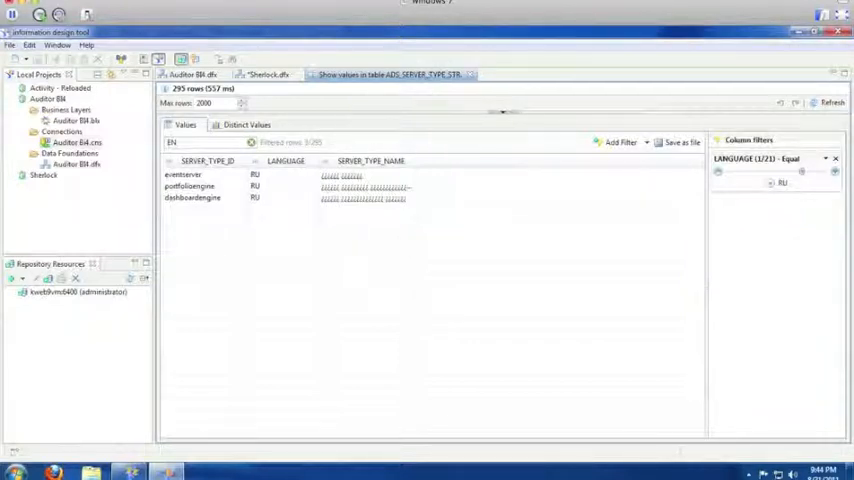
click(200, 74)
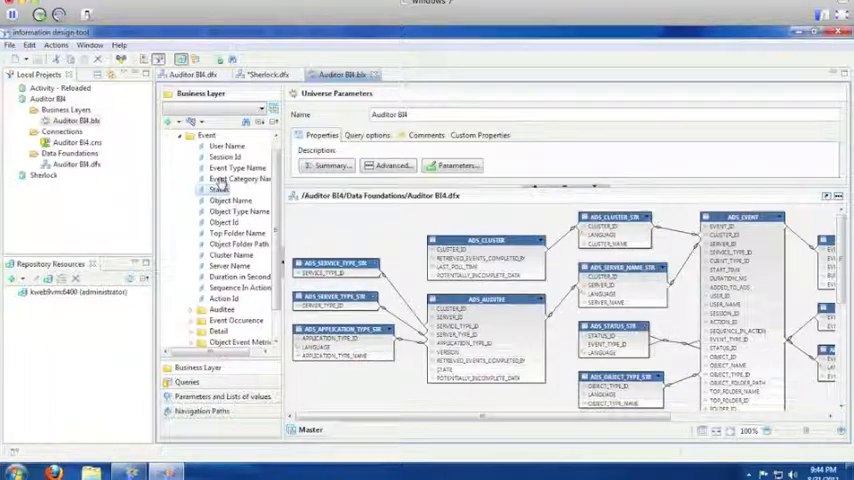
Step: Show Values for the Status dimension, listing 49 rows
click(218, 189)
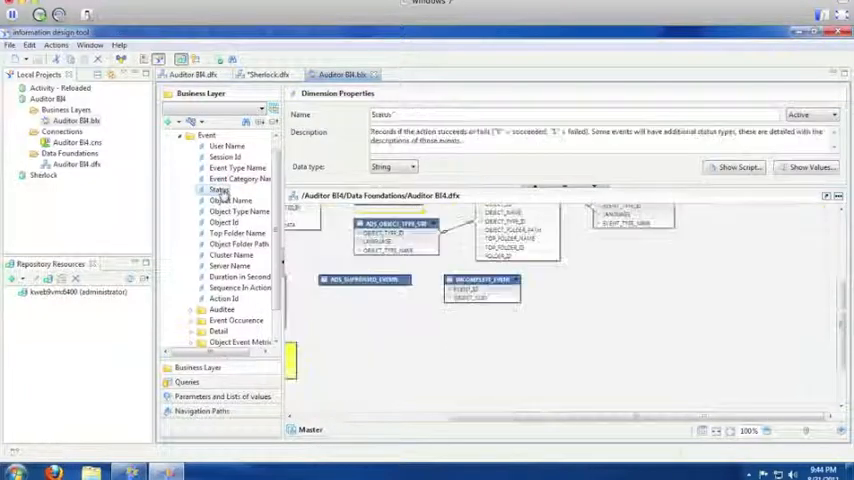
right_click(218, 190)
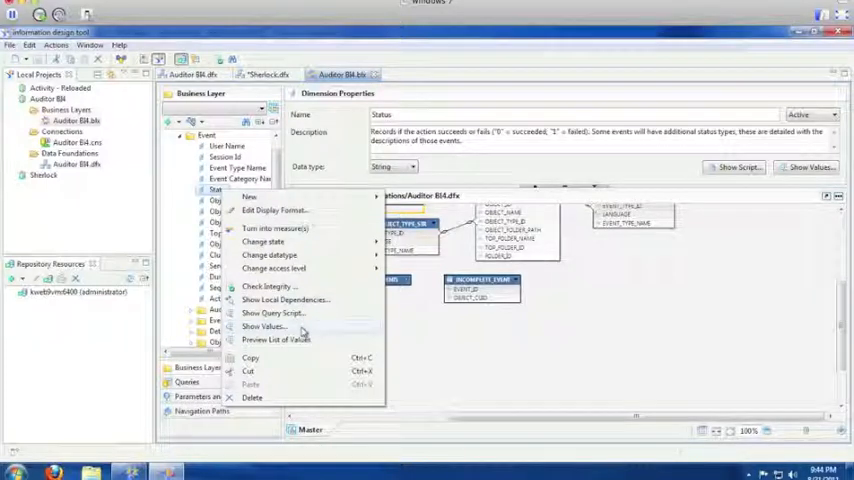
click(263, 326)
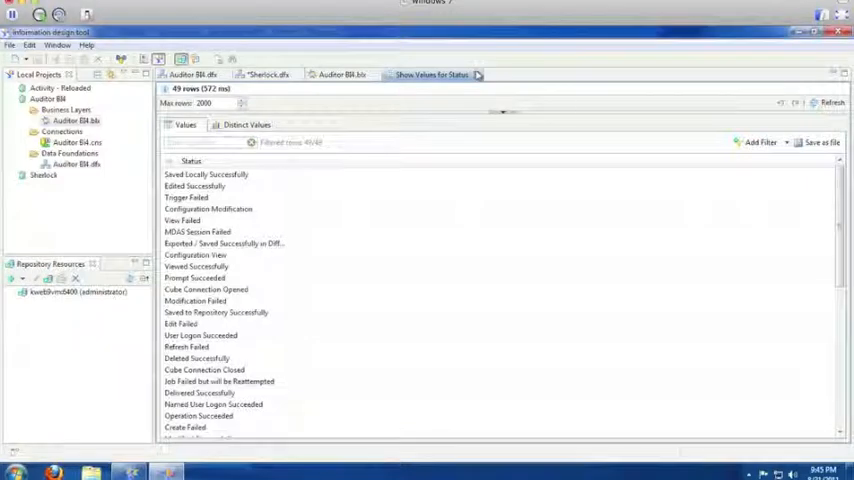
Step: Close the Status dimension values view
click(342, 74)
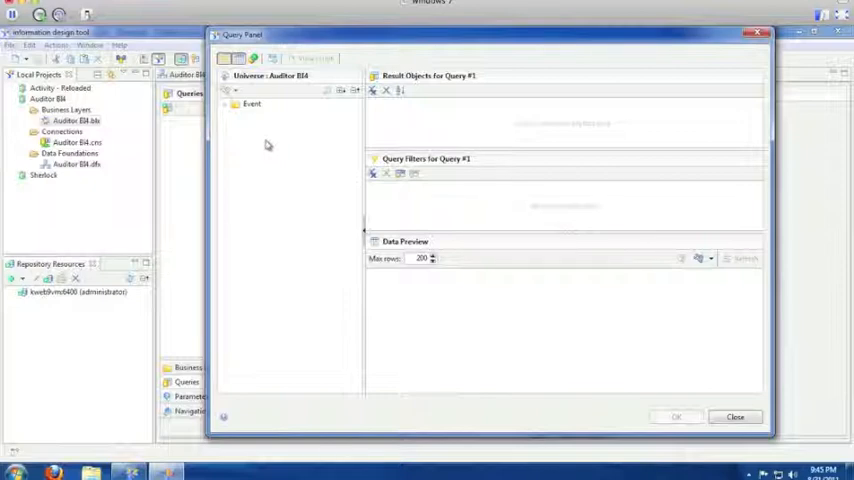
Step: Add User Name, Object Name, Server Name and Cluster Name from Event, then save the query
click(226, 104)
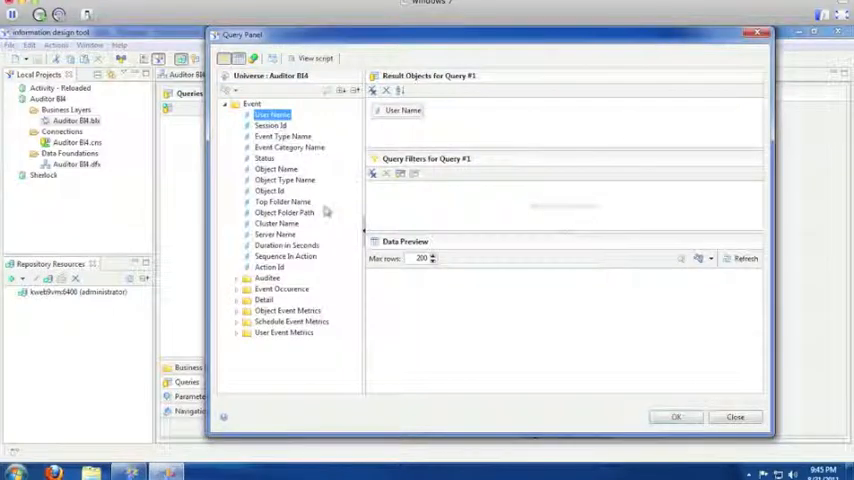
double_click(275, 168)
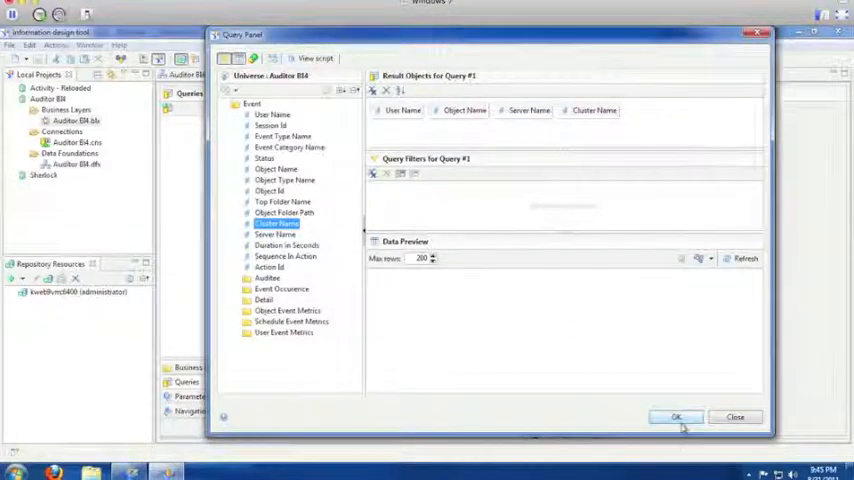
click(676, 417)
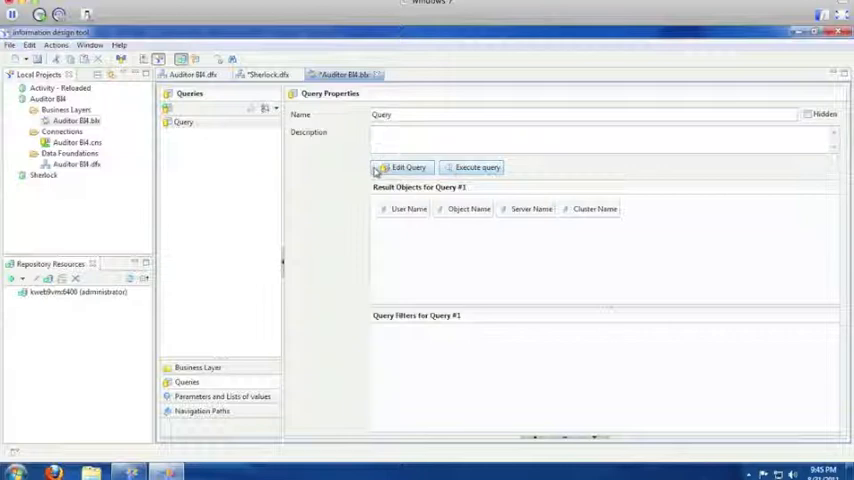
Step: Execute the saved query, returning 2000 result rows
click(477, 167)
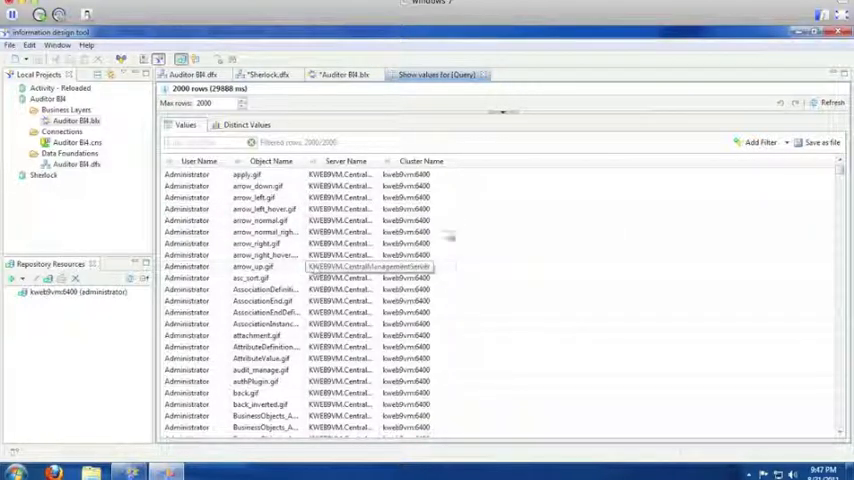
Step: Add a Server Name filter on one server value, leaving two New Document rows
click(762, 142)
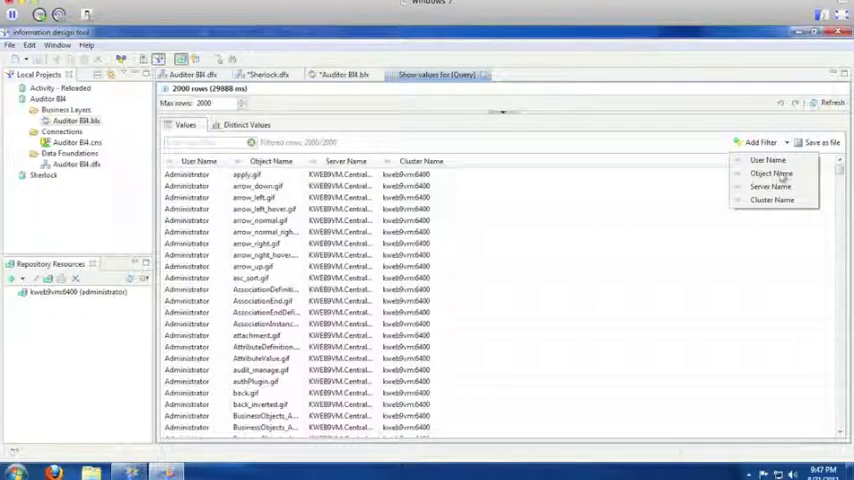
click(771, 173)
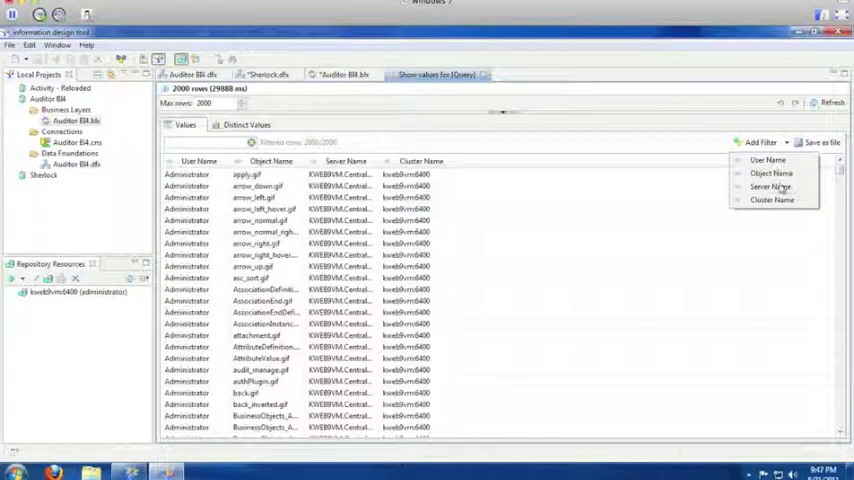
click(770, 186)
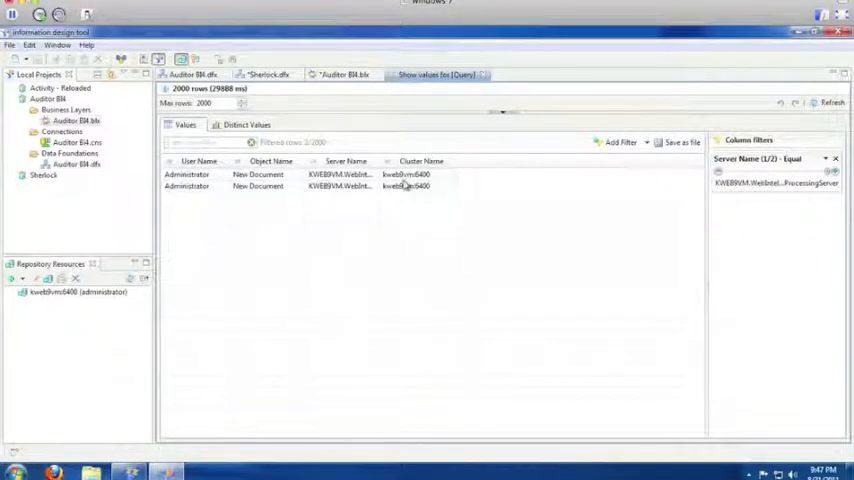
click(345, 161)
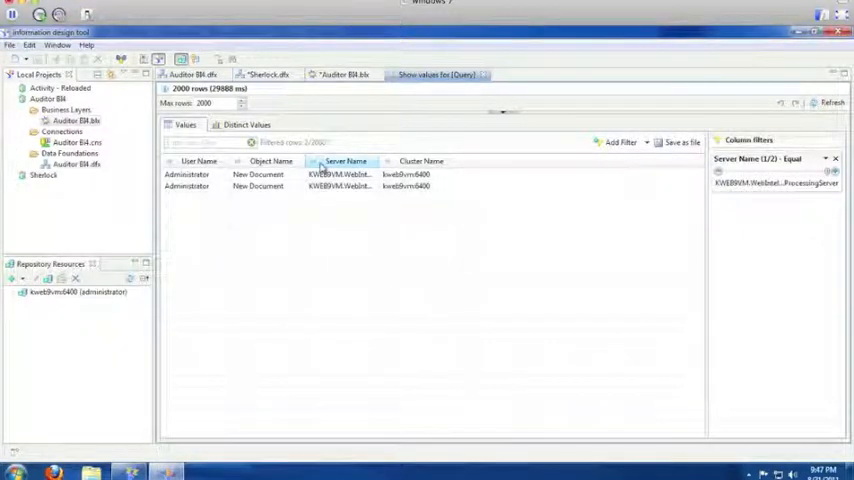